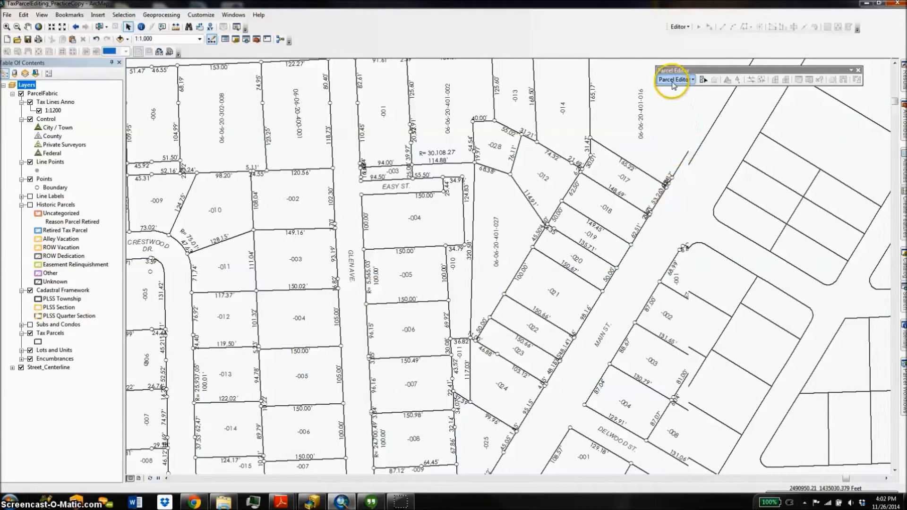
- Start an edit session on the ParcelFabric workspace from the Parcel Editor menu
{"action": "left_click", "coordinate": [675, 79]}
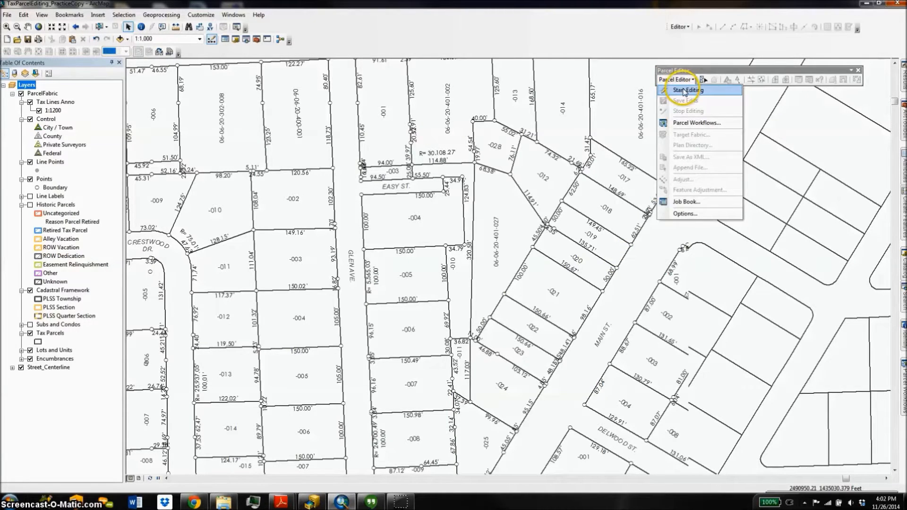
{"action": "left_click", "coordinate": [687, 89]}
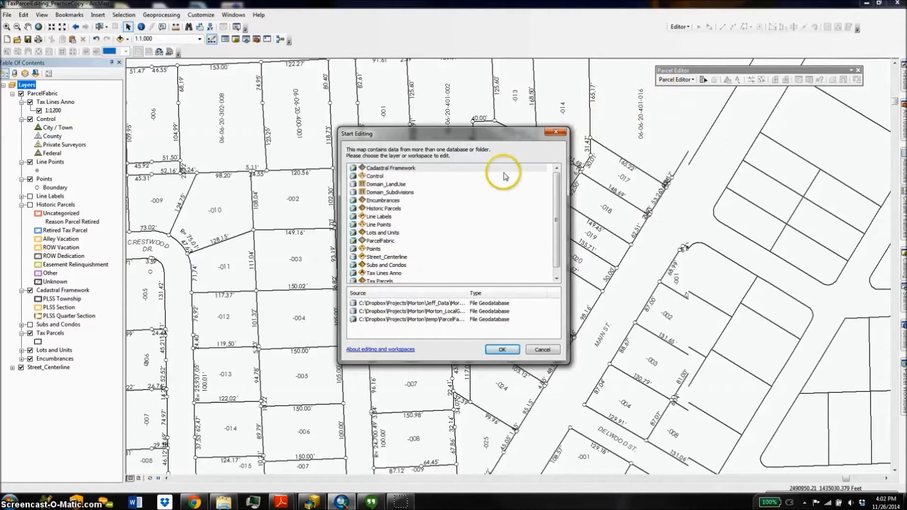
{"action": "left_click", "coordinate": [384, 241]}
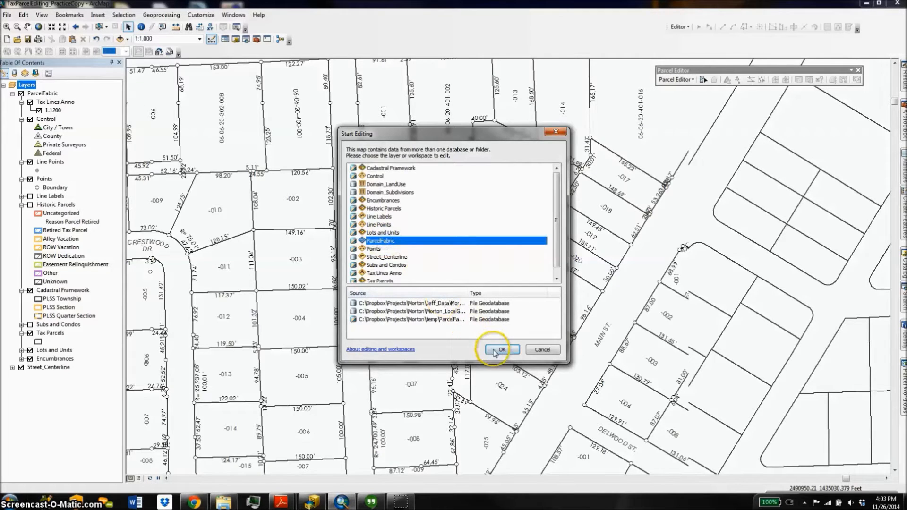
{"action": "left_click", "coordinate": [501, 350]}
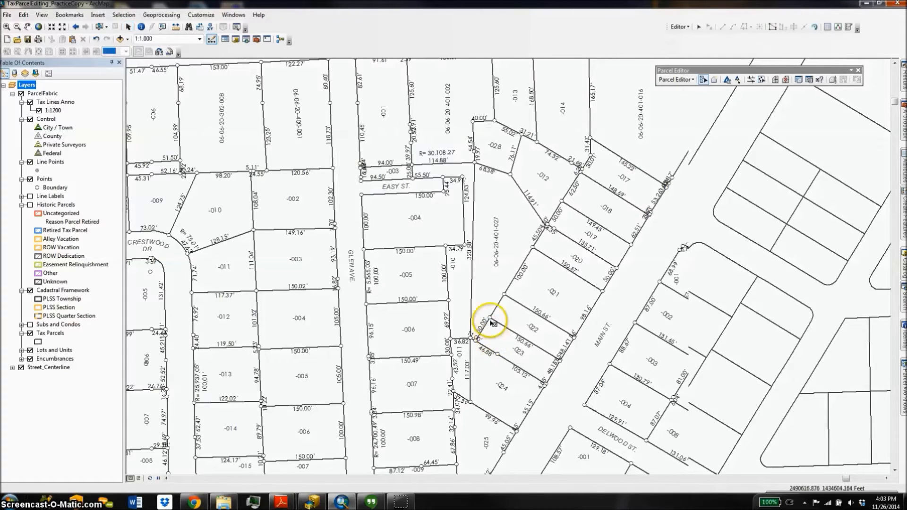
{"action": "mouse_move", "coordinate": [422, 226]}
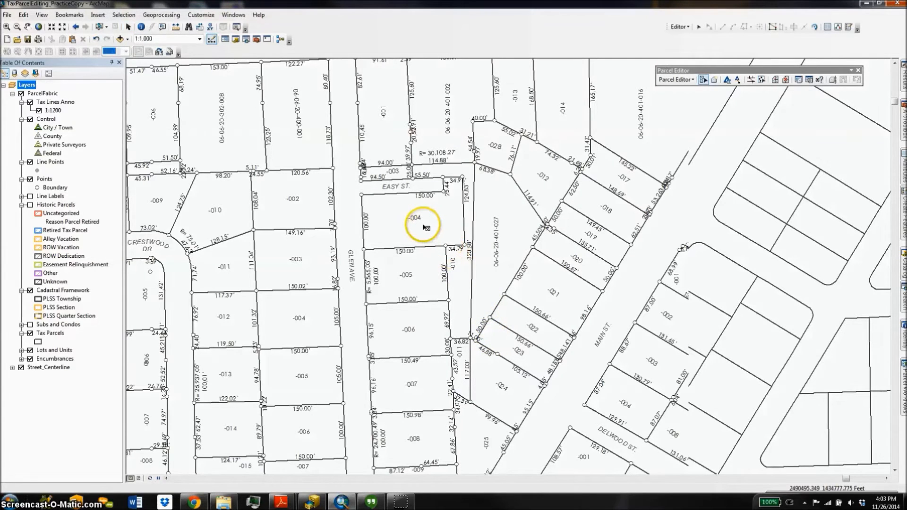
- Select parcel -004 on Easy St and choose Construct From Parent for it
{"action": "left_click", "coordinate": [422, 225]}
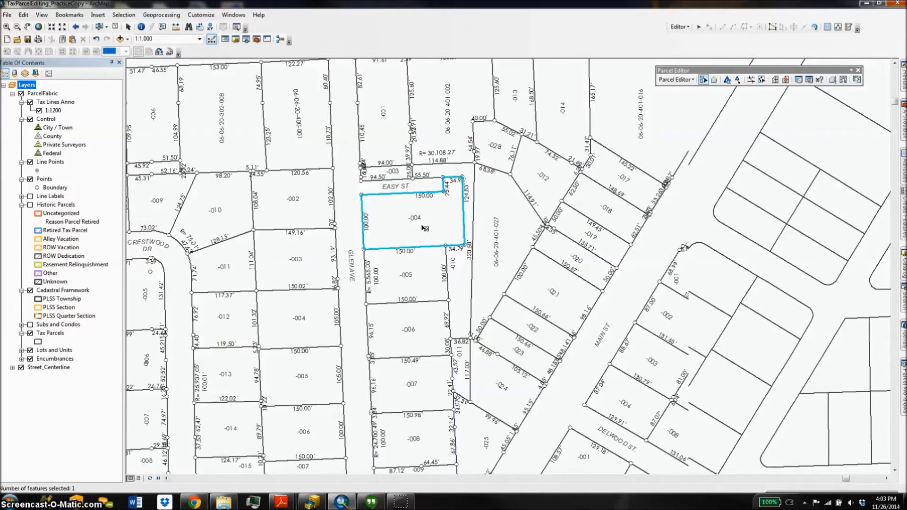
{"action": "right_click", "coordinate": [421, 227]}
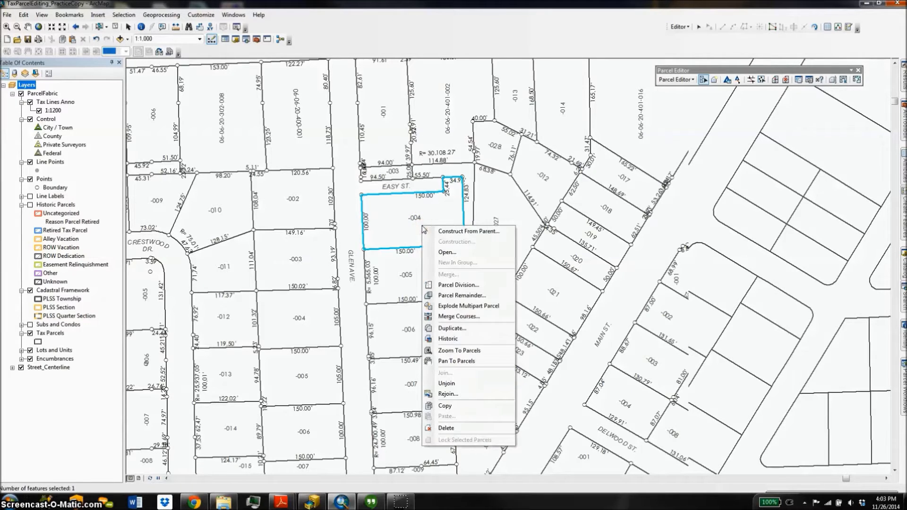
{"action": "mouse_move", "coordinate": [468, 231]}
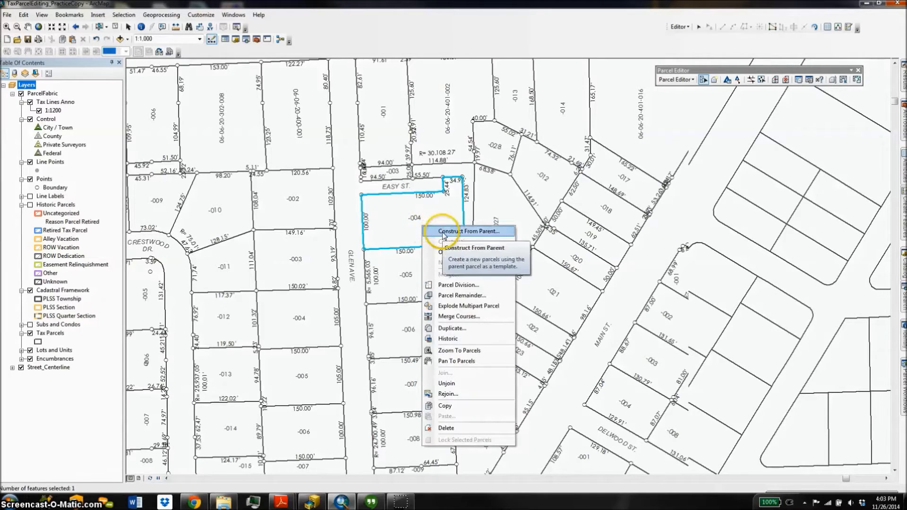
{"action": "left_click", "coordinate": [469, 231]}
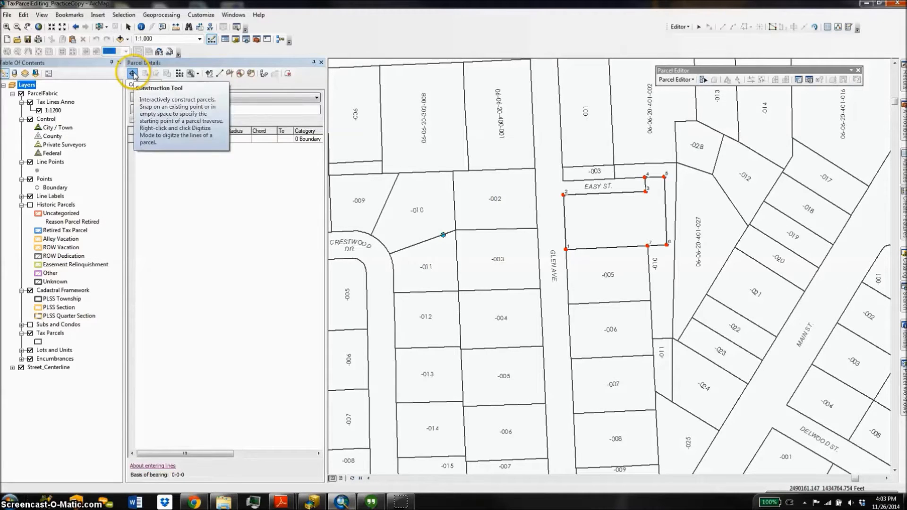
- Construct a new line from point 3 to point 7 across parcel -004 (S2°21'39"E, 99.557)
{"action": "left_click", "coordinate": [132, 73]}
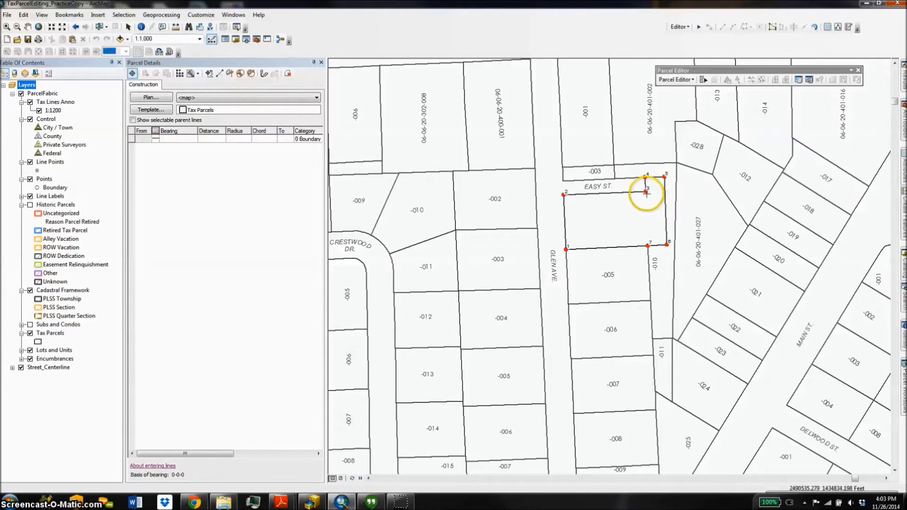
{"action": "left_click", "coordinate": [646, 192]}
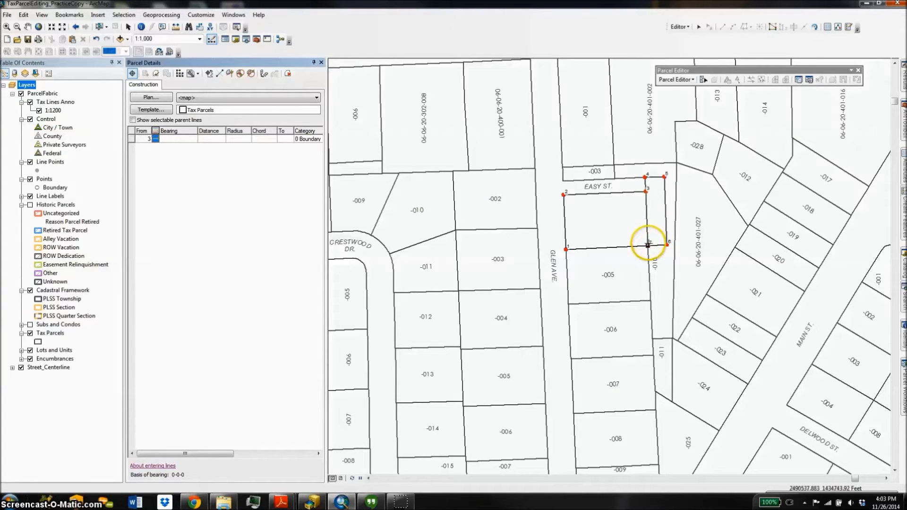
{"action": "left_click", "coordinate": [665, 245]}
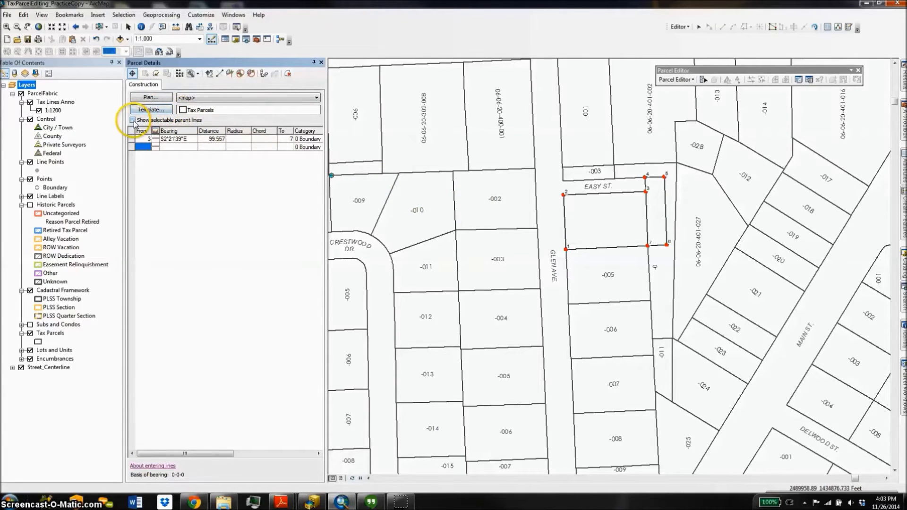
- Show selectable parent lines, build a parcel from lines 3–6 plus the new line, and finish construction
{"action": "left_click", "coordinate": [132, 120]}
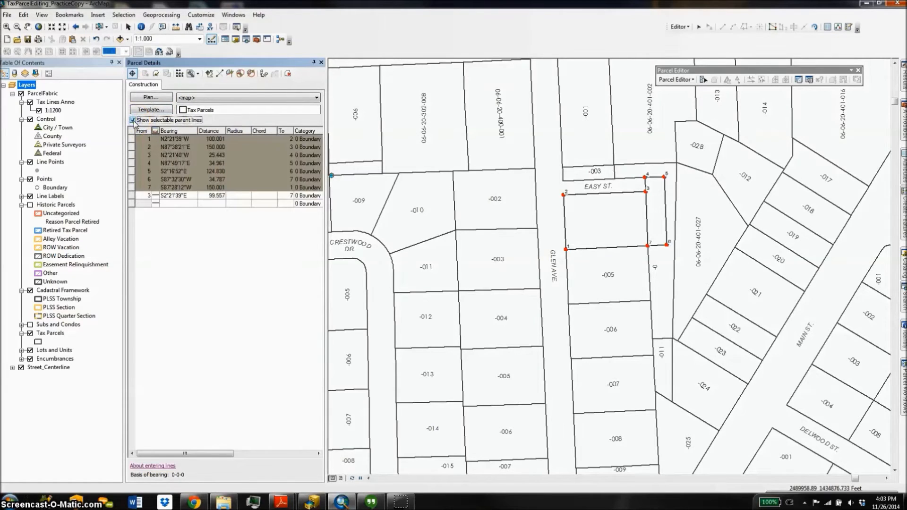
{"action": "left_click", "coordinate": [132, 120]}
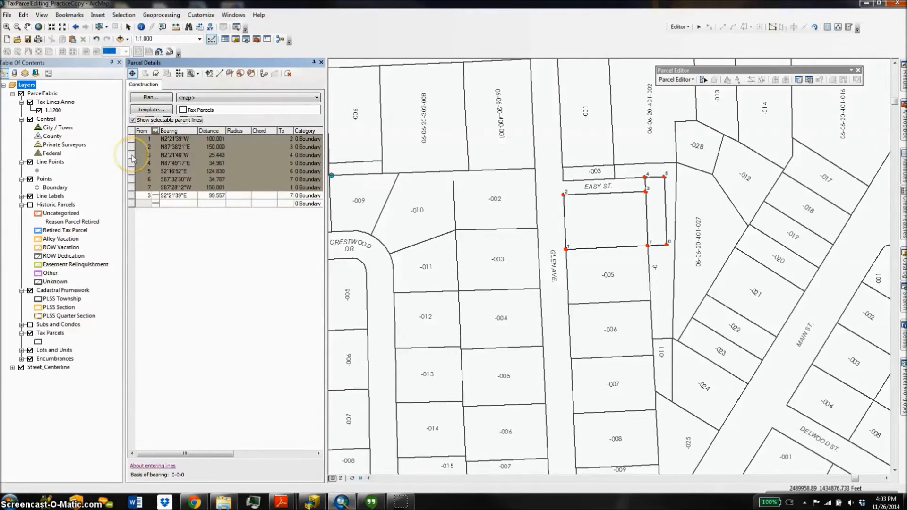
{"action": "left_click", "coordinate": [174, 155]}
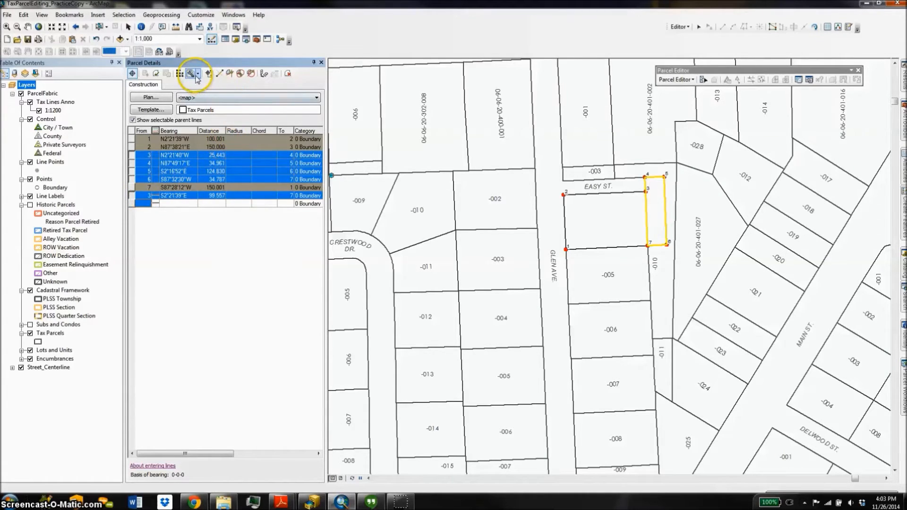
{"action": "left_click", "coordinate": [198, 74]}
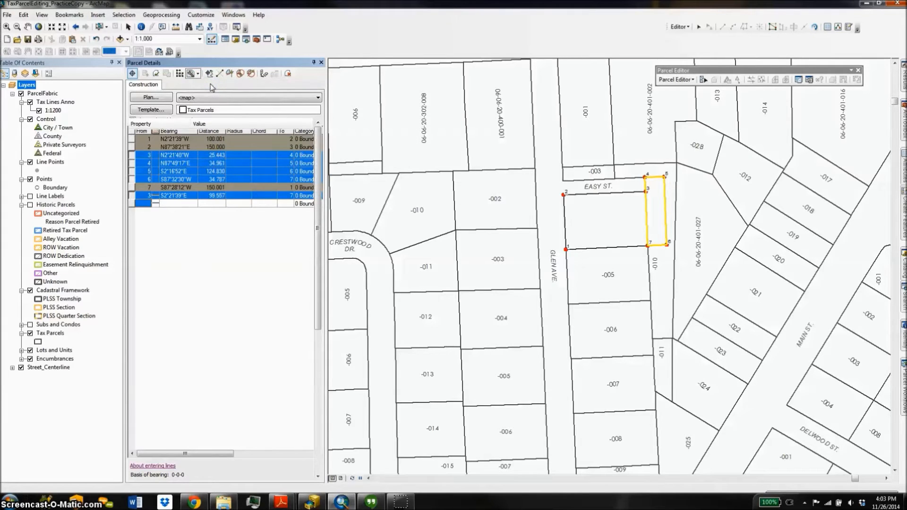
{"action": "left_click", "coordinate": [140, 85]}
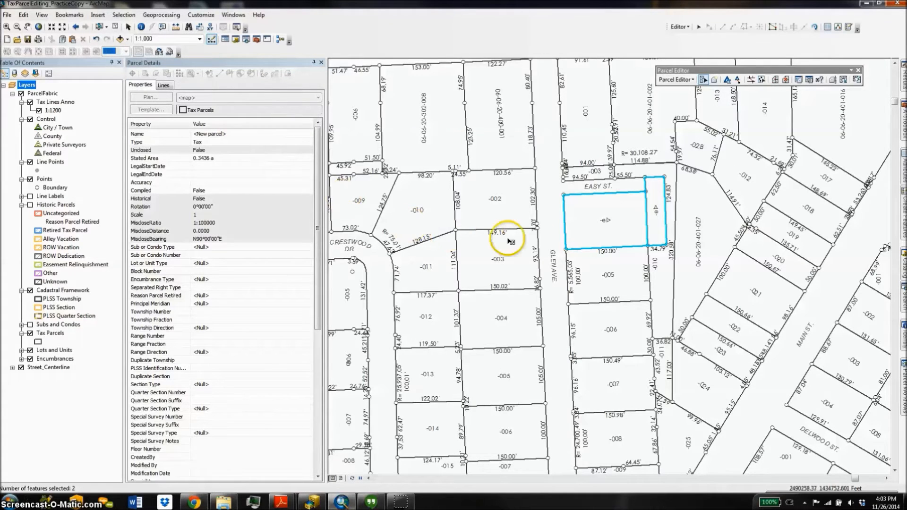
{"action": "mouse_move", "coordinate": [576, 228]}
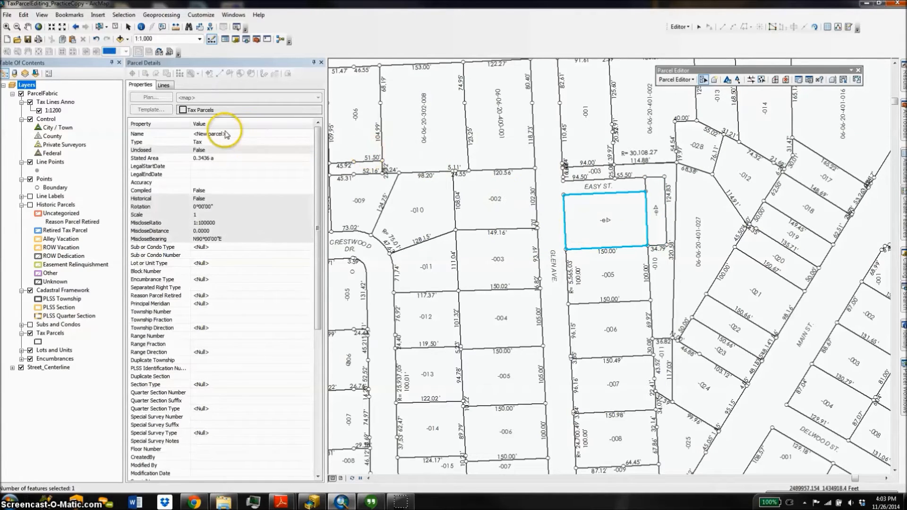
{"action": "left_click", "coordinate": [226, 133]}
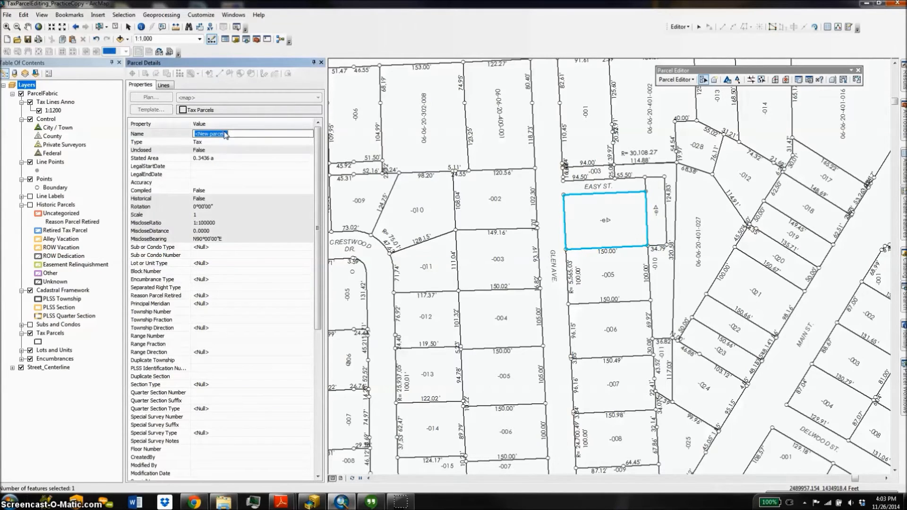
{"action": "type", "text": "06-06-20-401-004"}
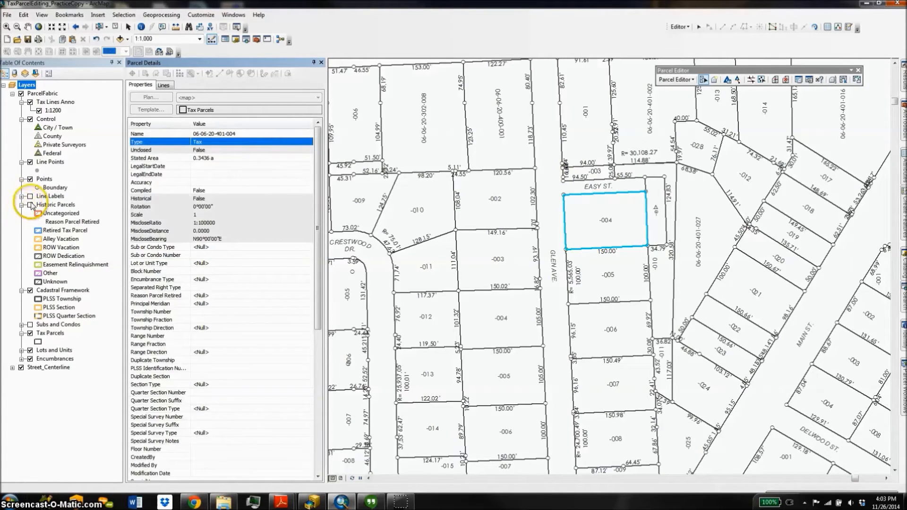
{"action": "left_click", "coordinate": [55, 204]}
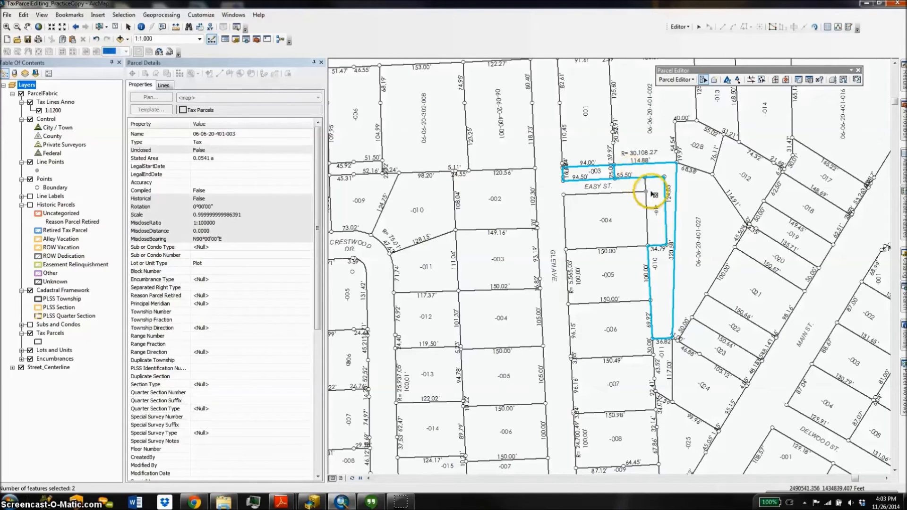
- Shift-select parcels -010 and -027 with -003 and the strip, then choose Merge
{"action": "left_click", "coordinate": [652, 193]}
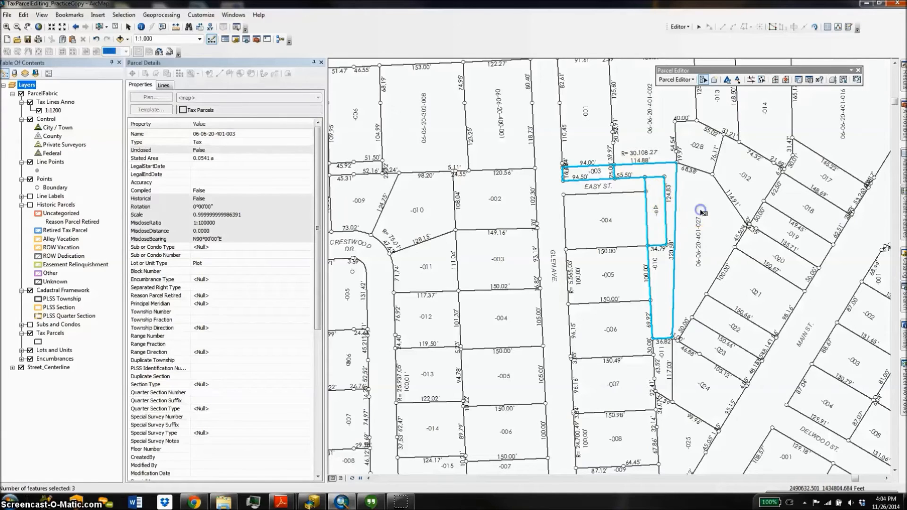
{"action": "left_click", "coordinate": [693, 216]}
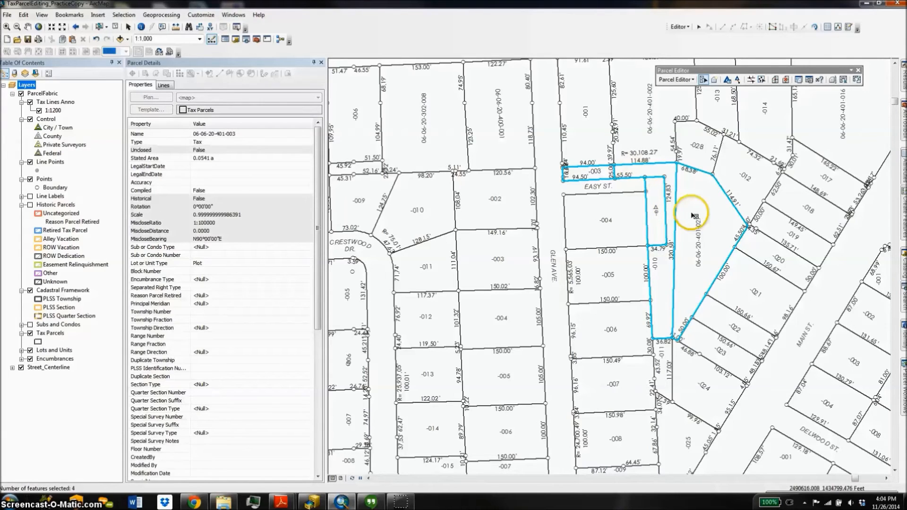
{"action": "right_click", "coordinate": [693, 216]}
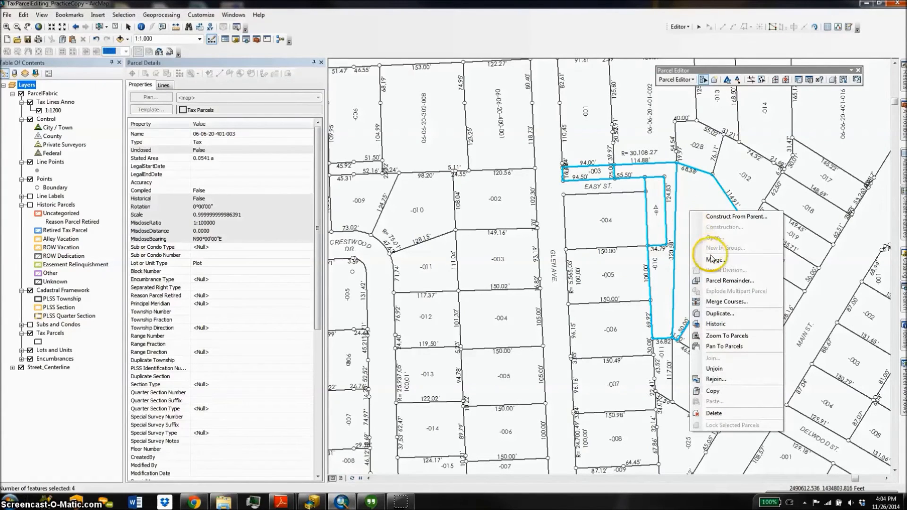
{"action": "left_click", "coordinate": [716, 259]}
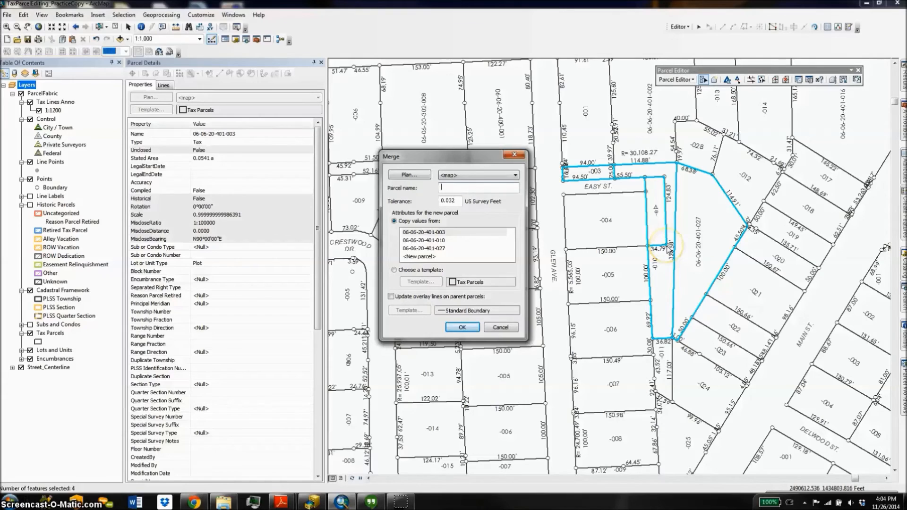
- Merge the four gathered parcels into one parcel named 06-06-20-401-XXX
{"action": "type", "text": "06-06-20-401-004"}
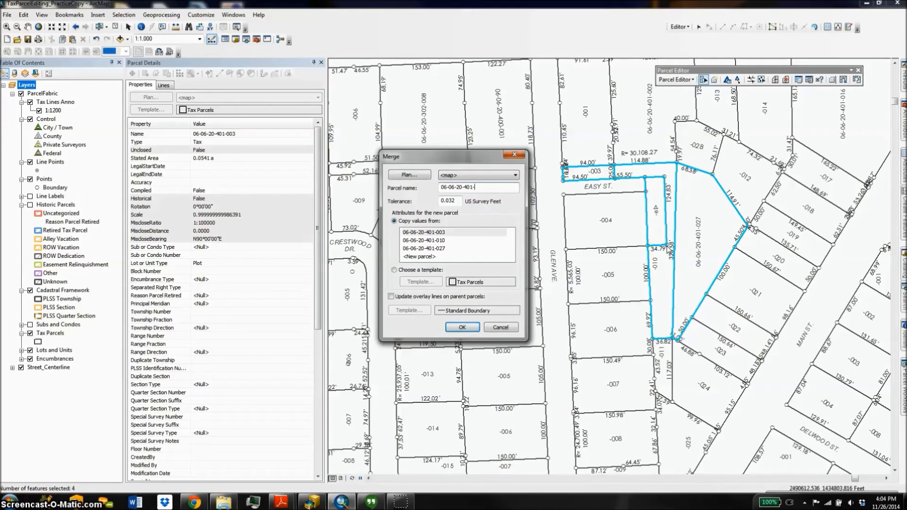
{"action": "type", "text": "XXX"}
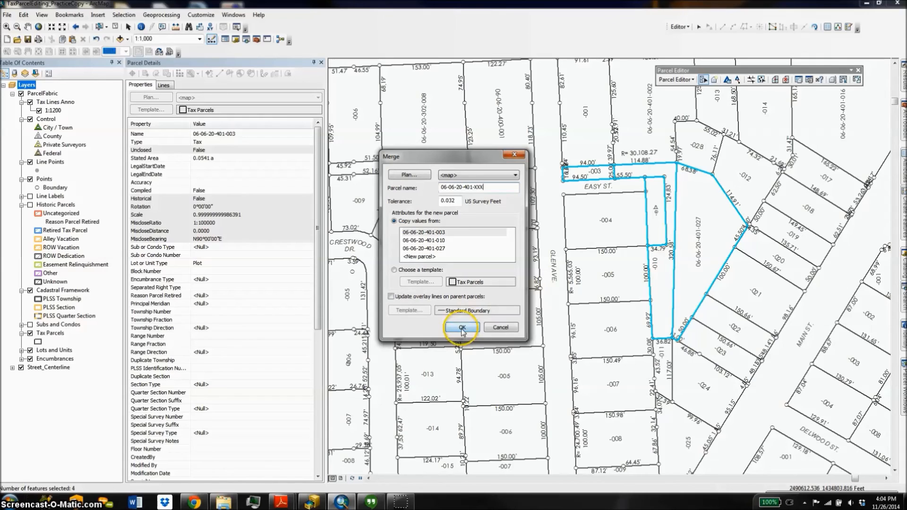
{"action": "left_click", "coordinate": [462, 327]}
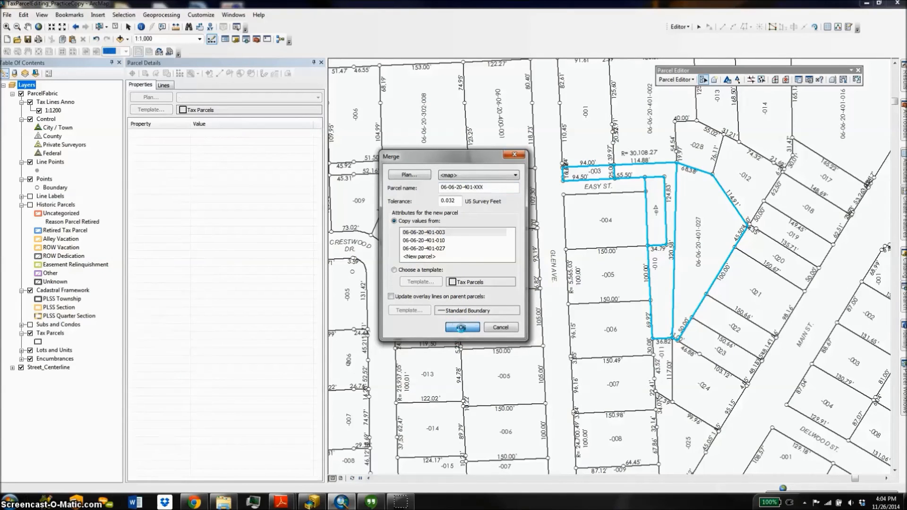
{"action": "left_click", "coordinate": [462, 326]}
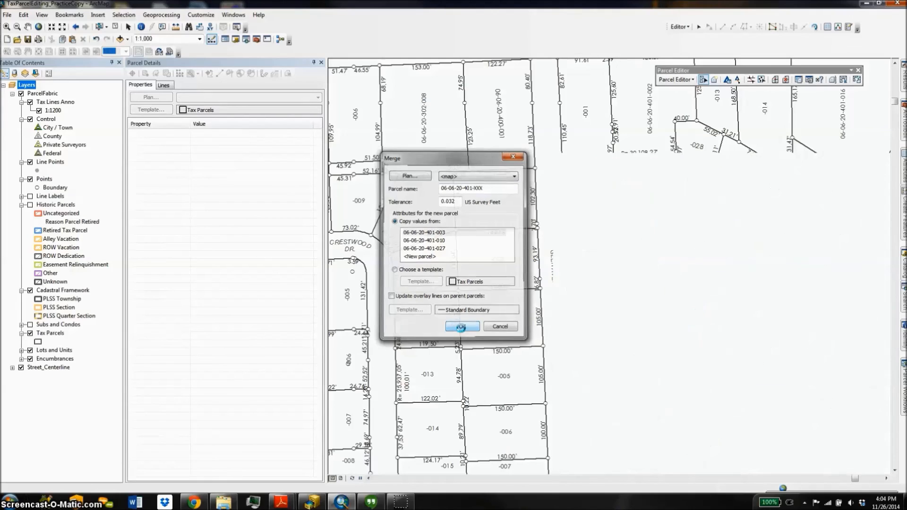
{"action": "left_click", "coordinate": [461, 326]}
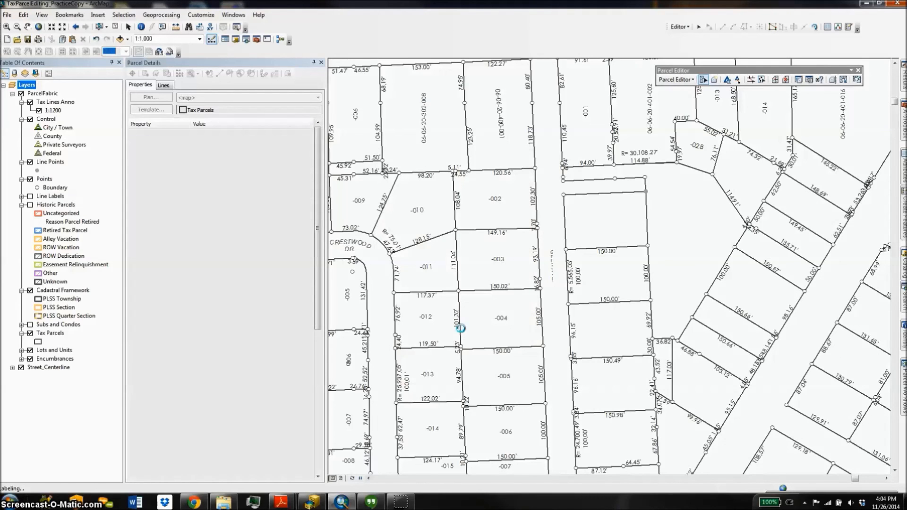